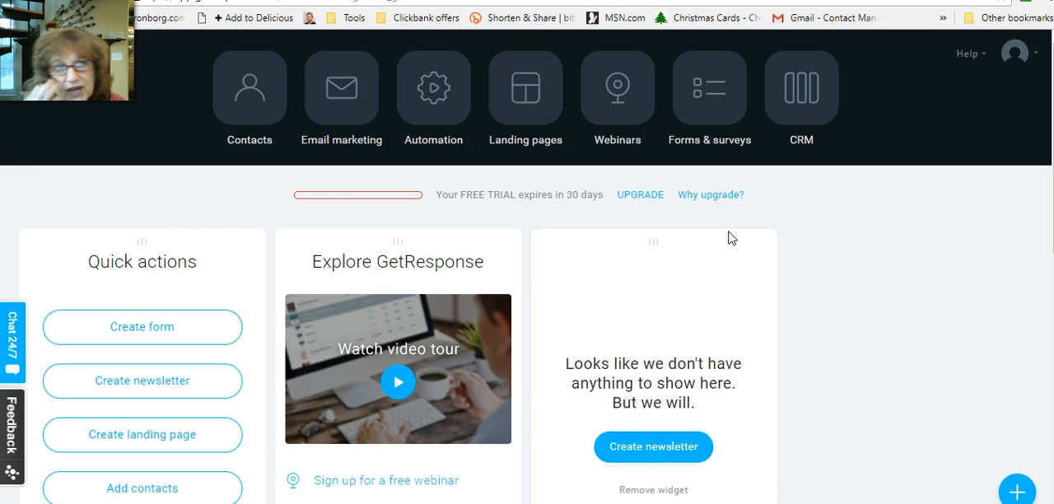
pyautogui.moveTo(888, 226)
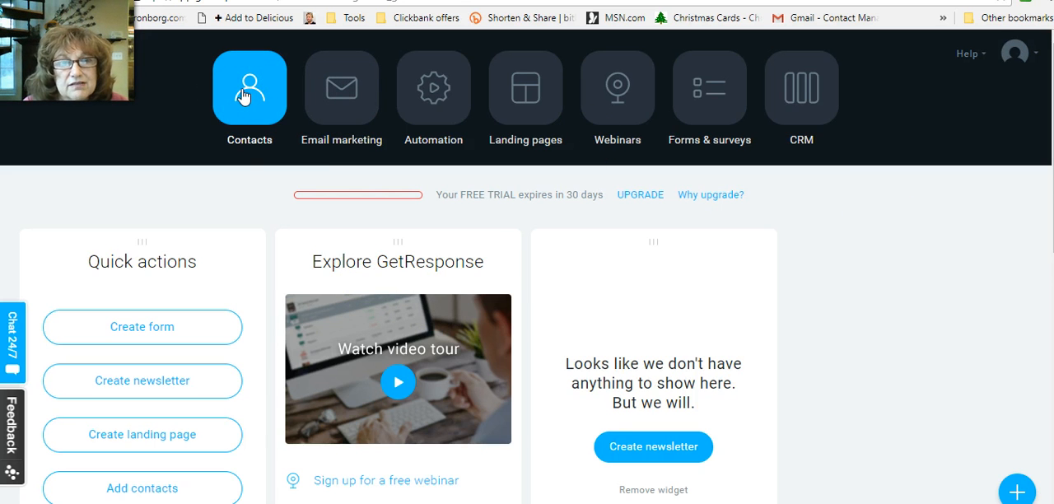
# Step: Go to the Contacts section to view the invisibleempire862 and createsimplefreedom lists
pyautogui.click(248, 87)
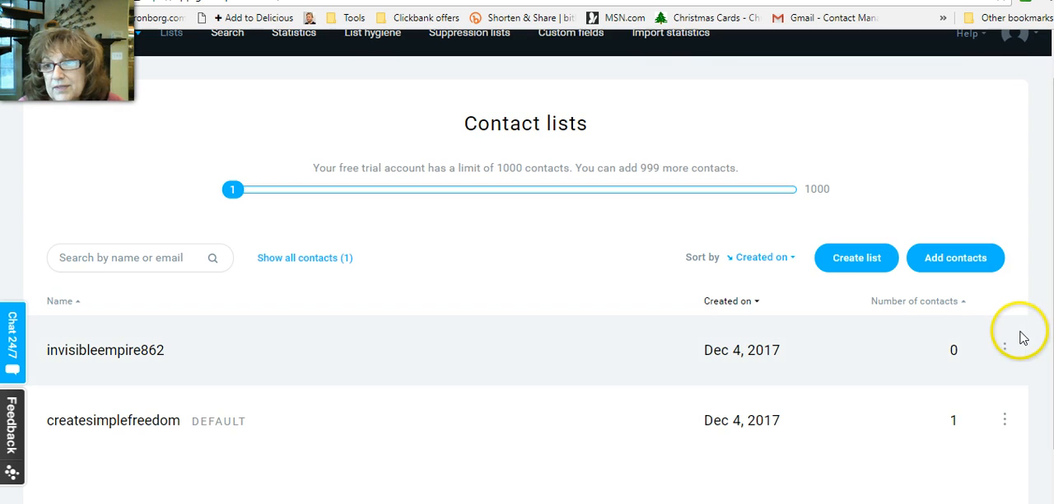
pyautogui.moveTo(593, 344)
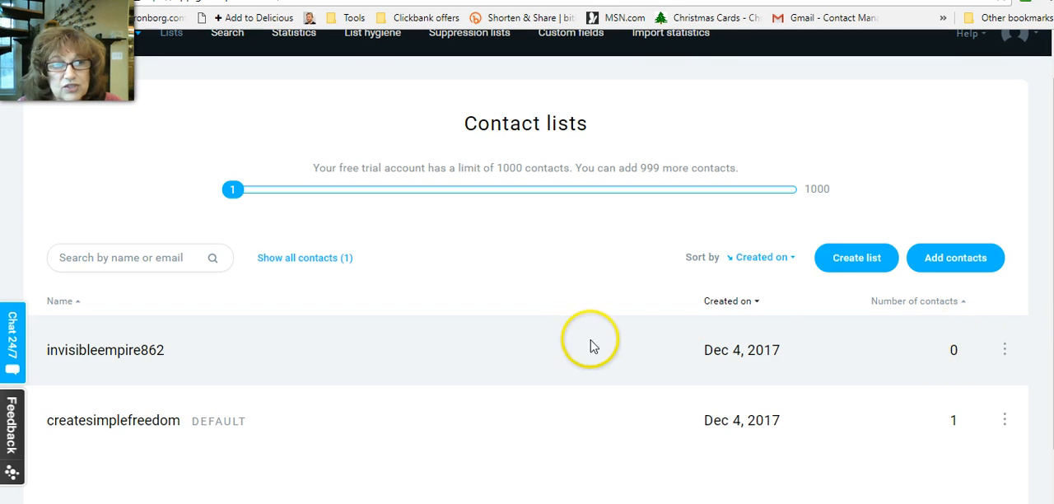
# Step: Choose Settings from the invisibleempire862 list's actions menu
pyautogui.click(1004, 349)
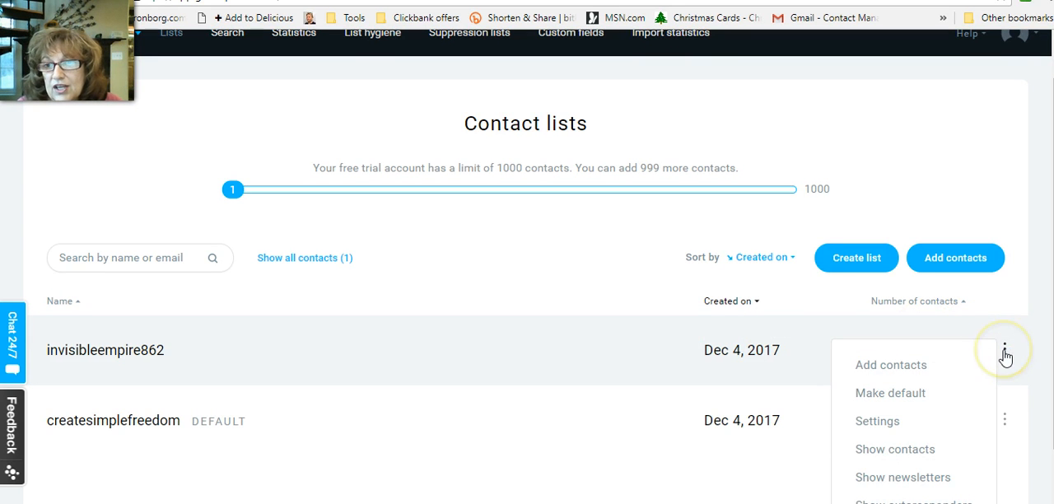
pyautogui.moveTo(882, 427)
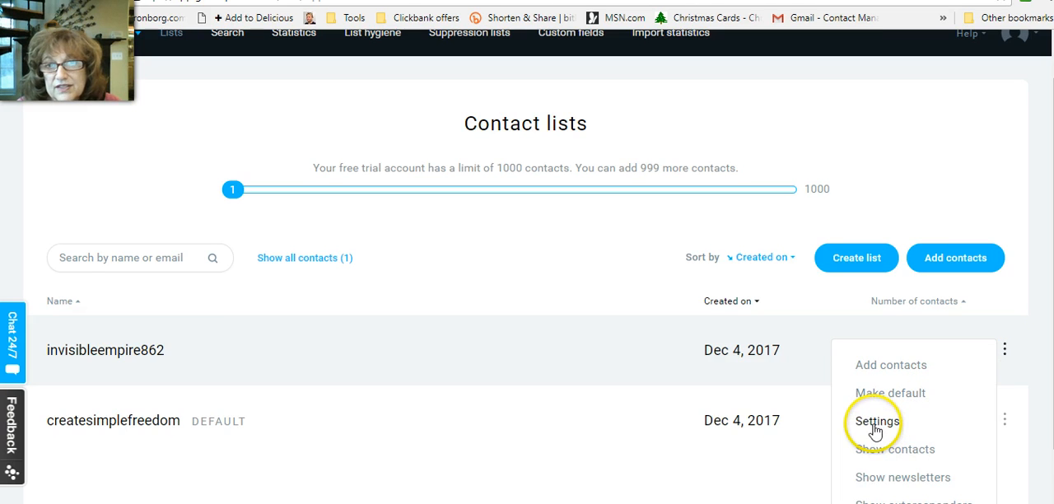
pyautogui.click(876, 421)
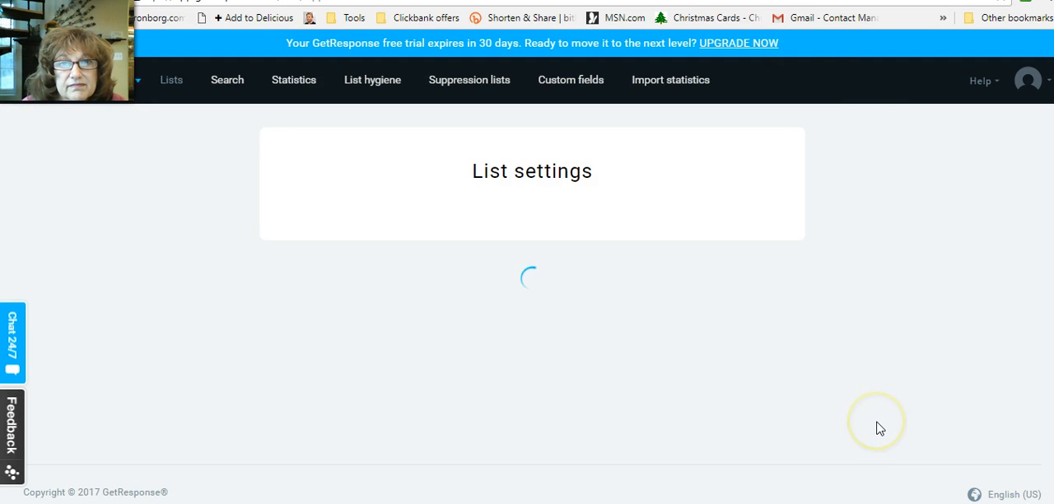
pyautogui.moveTo(879, 427)
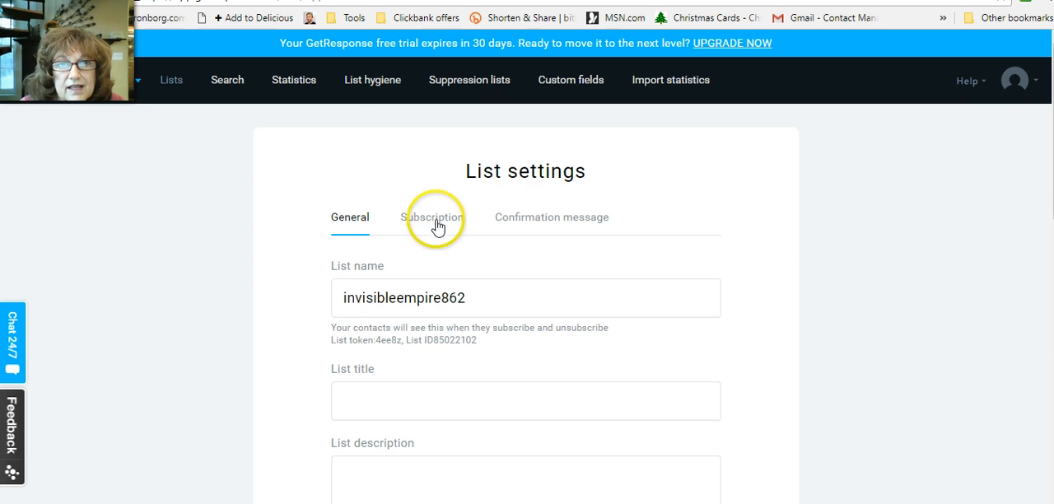
# Step: On the Subscription tab, toggle web subscriptions double opt-in on, then back off
pyautogui.click(431, 217)
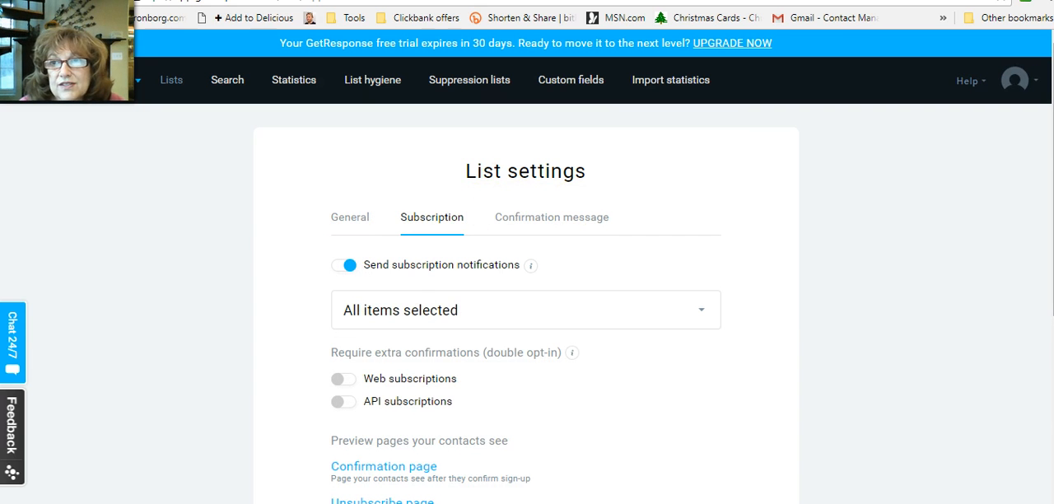
pyautogui.scroll(-3)
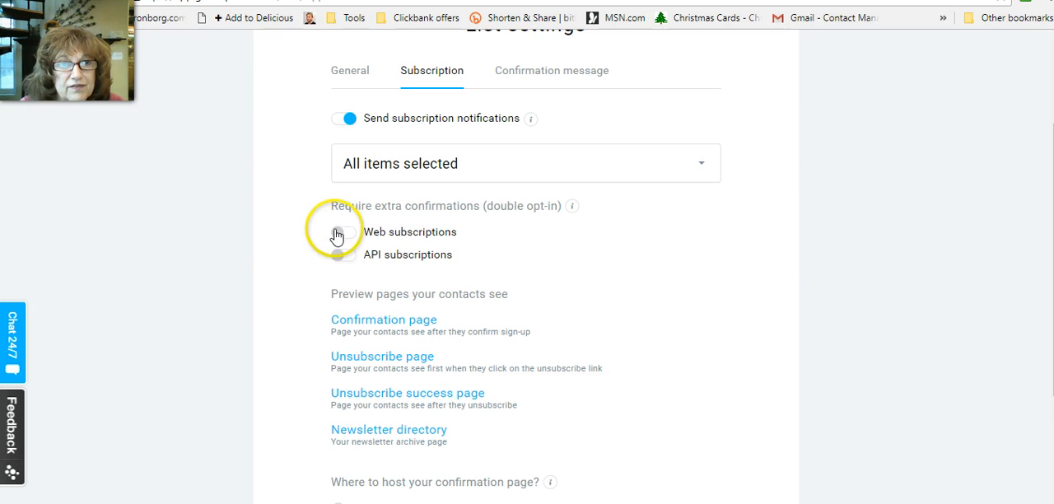
pyautogui.click(344, 232)
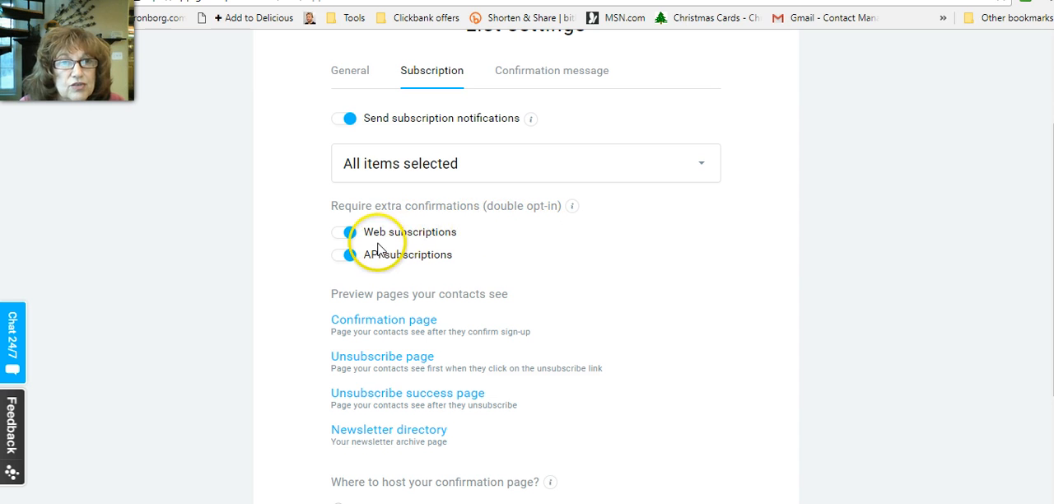
pyautogui.click(341, 232)
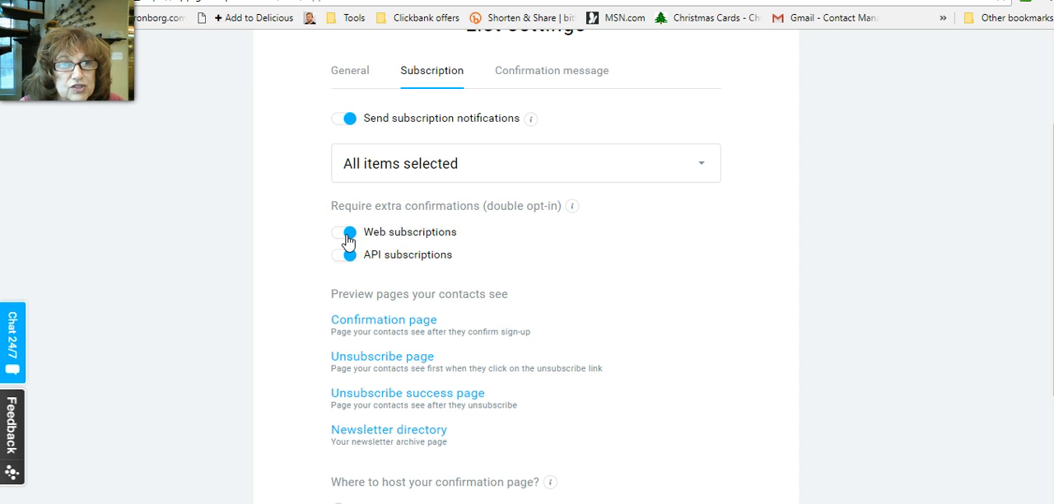
pyautogui.rightClick(511, 206)
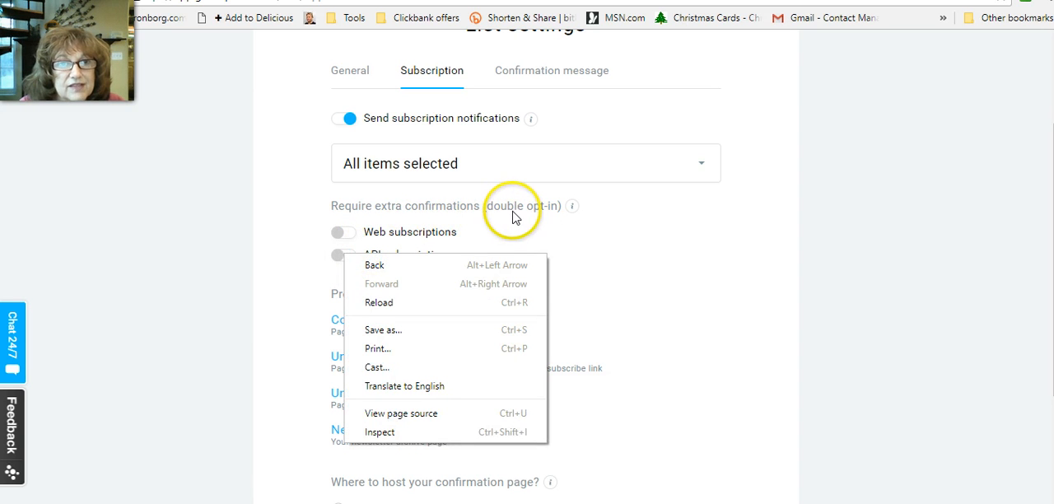
pyautogui.moveTo(533, 217)
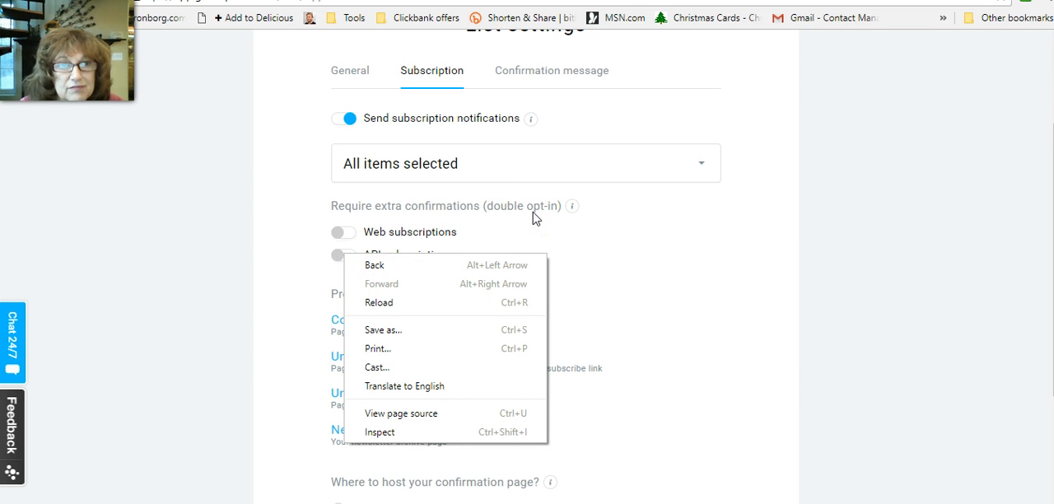
pyautogui.moveTo(344, 250)
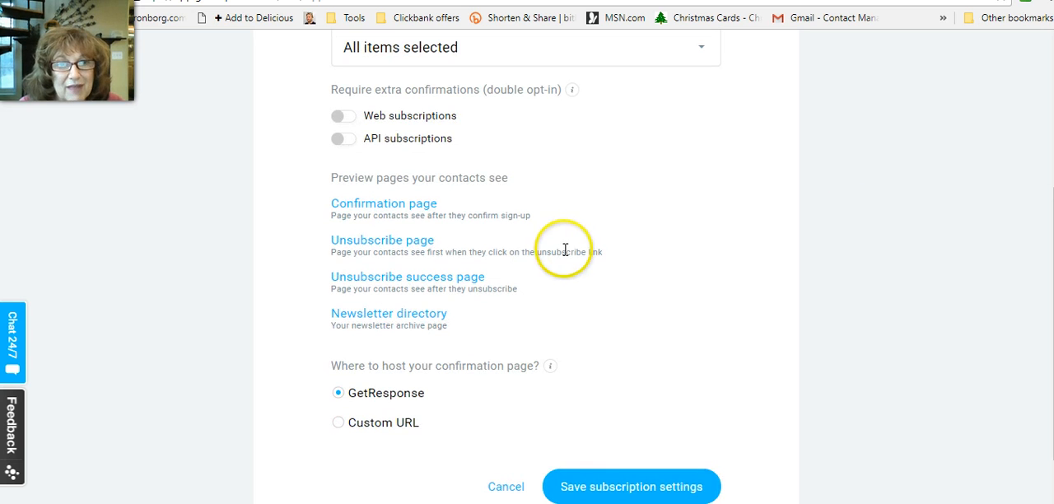
pyautogui.moveTo(713, 437)
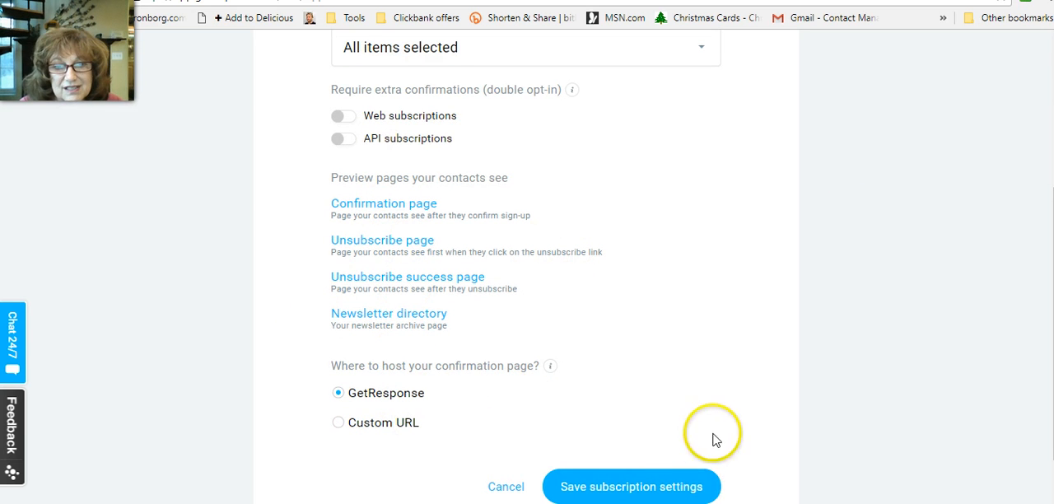